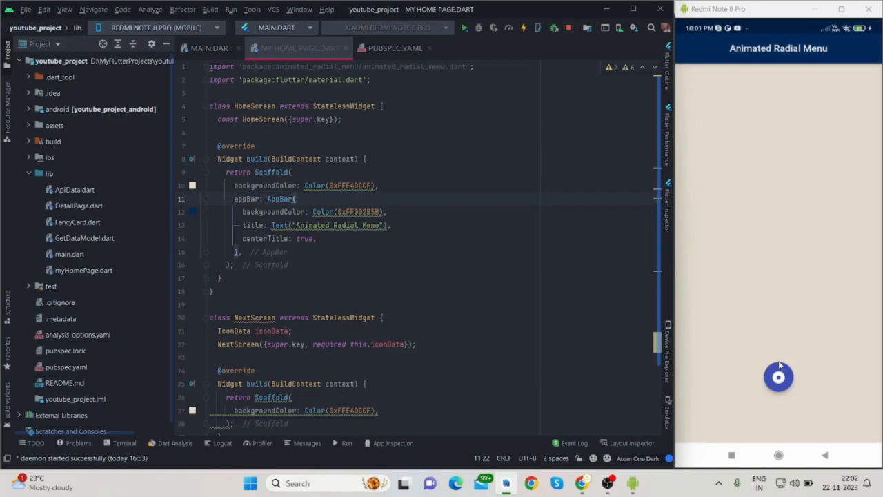
- Try out the radial menu package demo, expanding its menu, opening an item and switching to dark theme
left_click(779, 376)
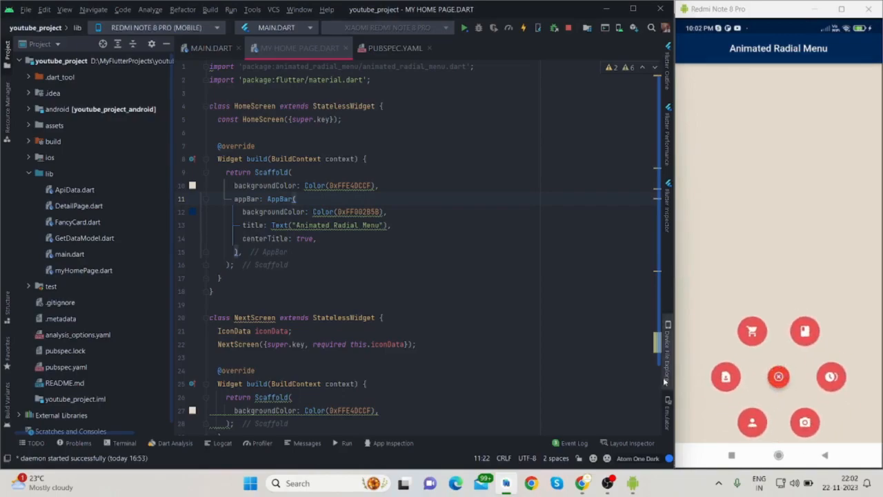
left_click(778, 377)
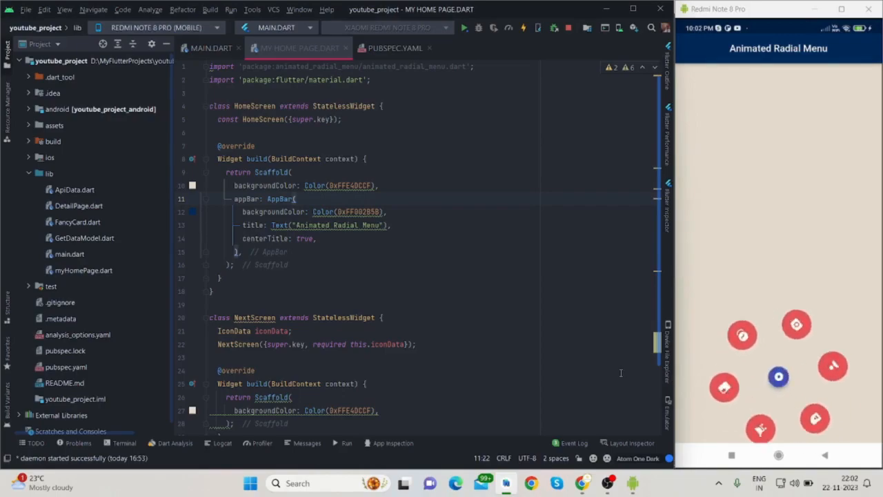
left_click(779, 376)
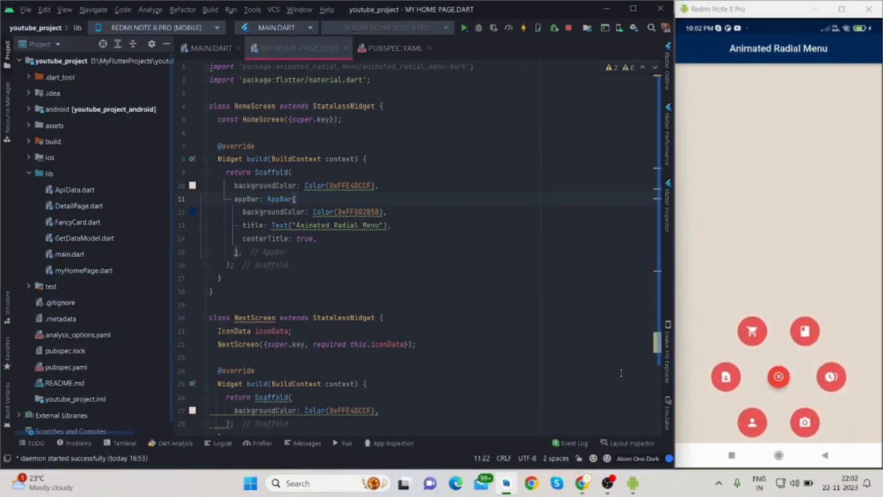
left_click(778, 376)
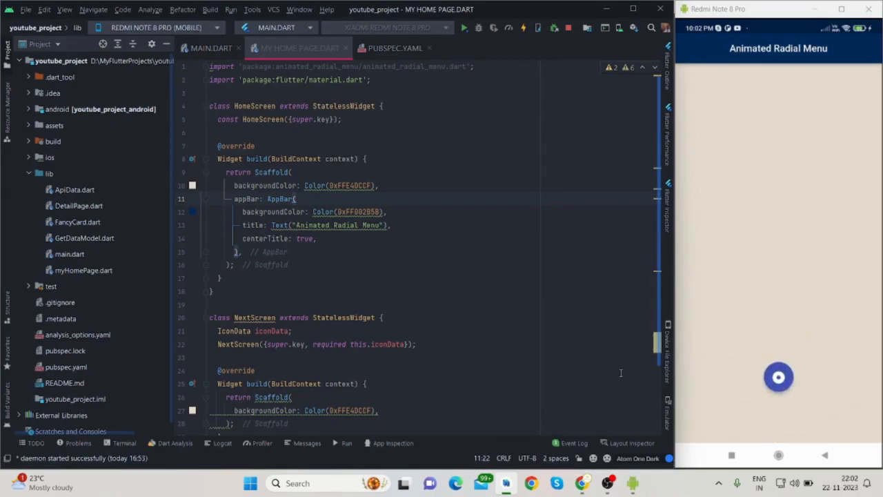
left_click(779, 377)
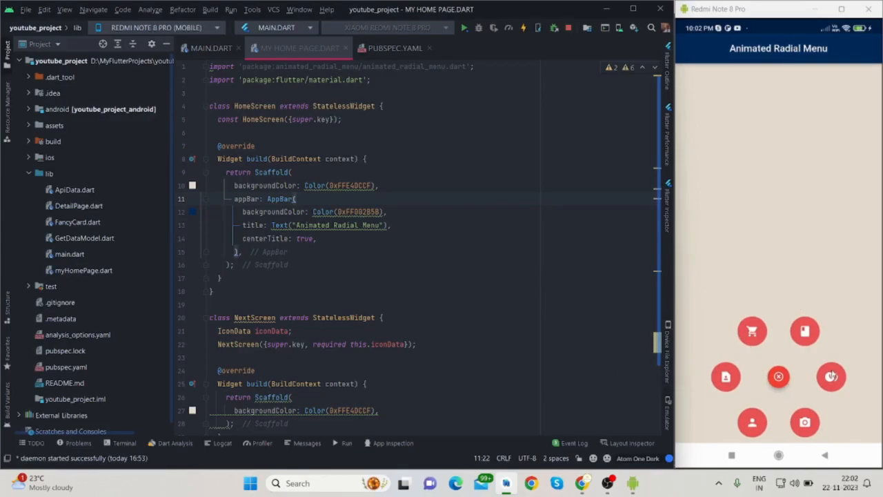
left_click(778, 377)
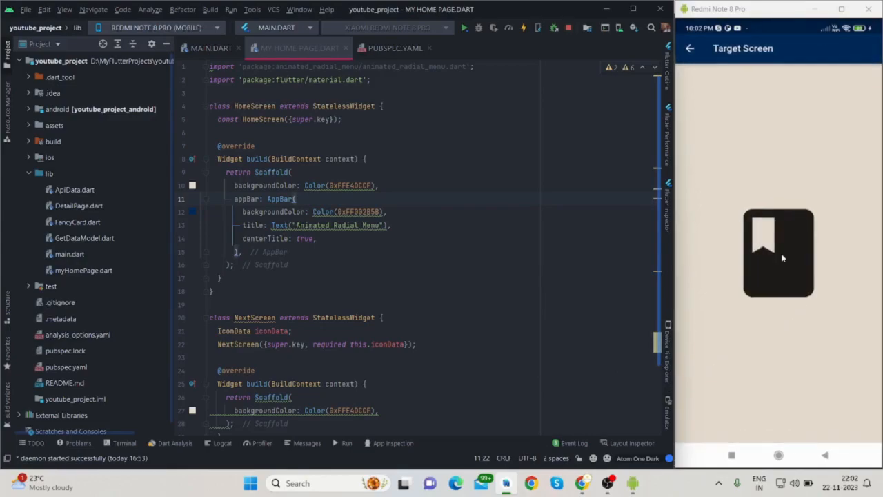
left_click(778, 252)
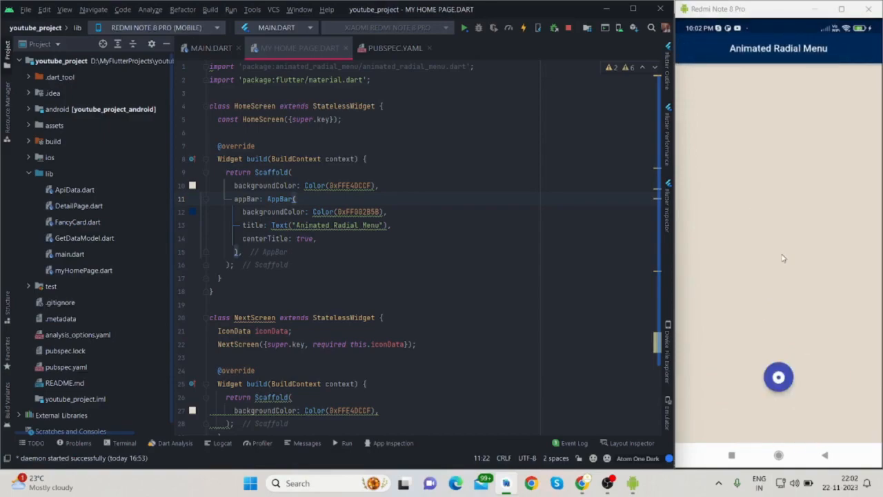
left_click(778, 377)
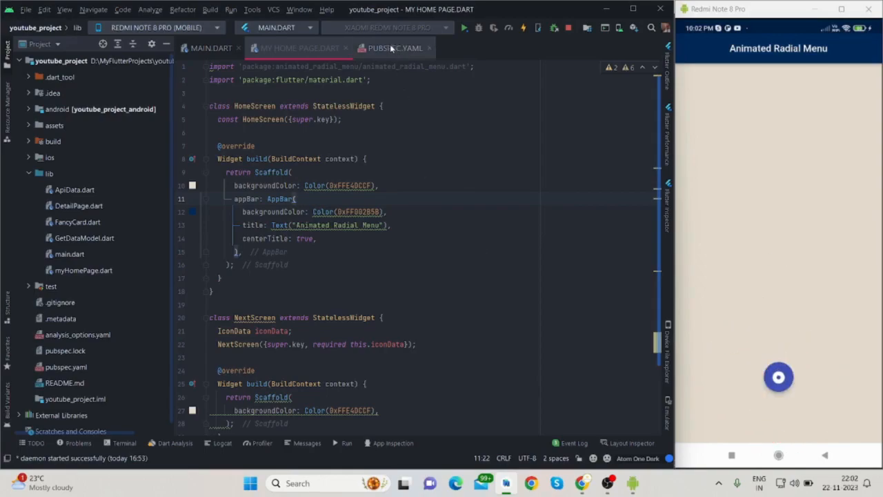
left_click(395, 47)
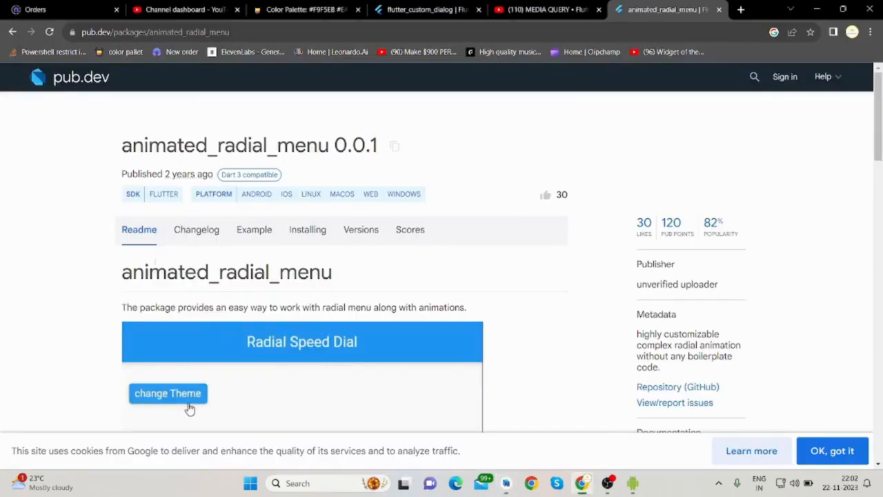
left_click(168, 392)
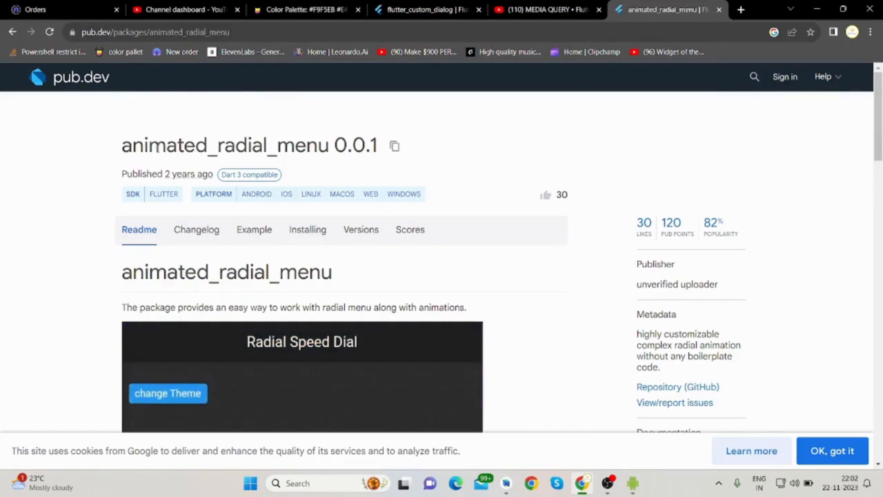
mouse_move(174, 178)
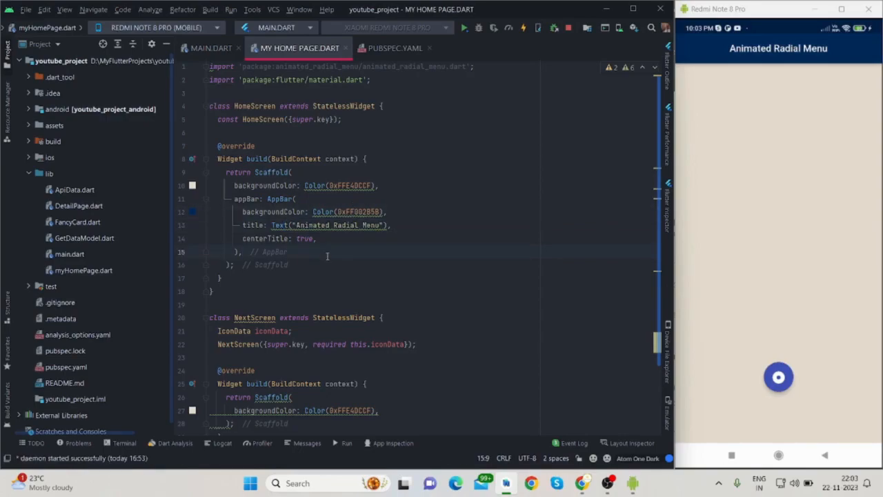
- Set the Scaffold body to RadialMenu with centerButtonAlignment: Alignment.bottomCenter
type("body:")
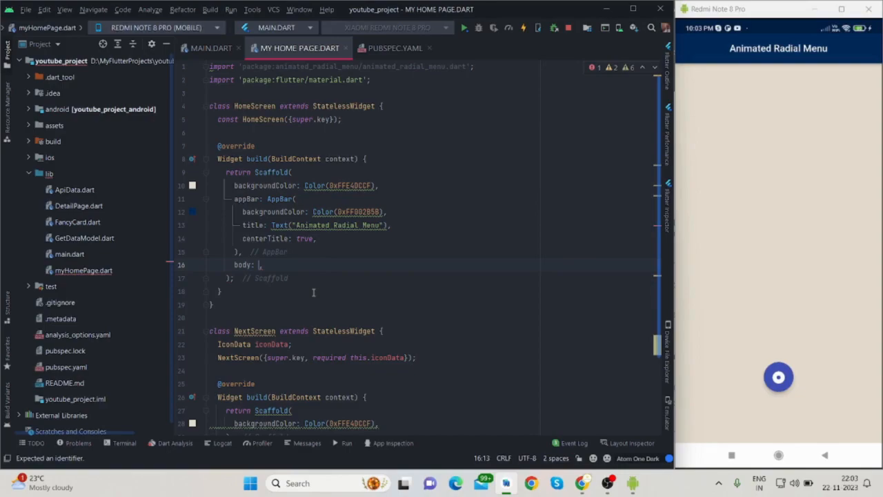
type("RadialMenu()")
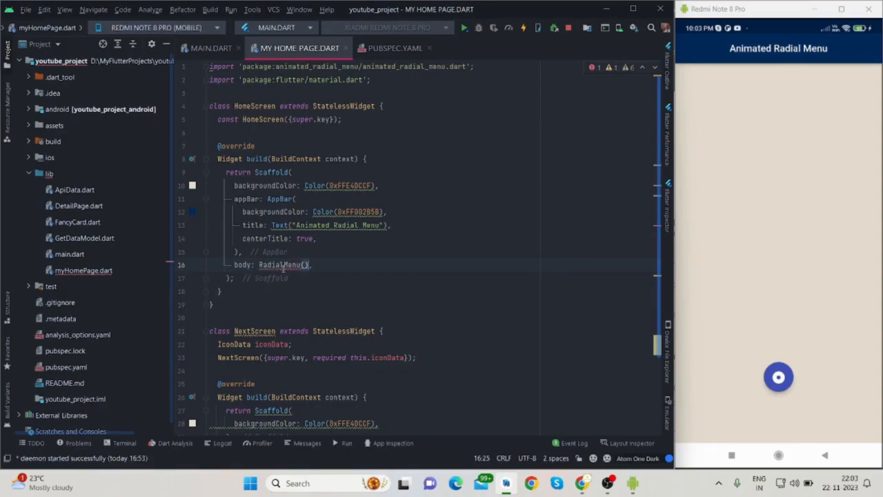
mouse_move(279, 265)
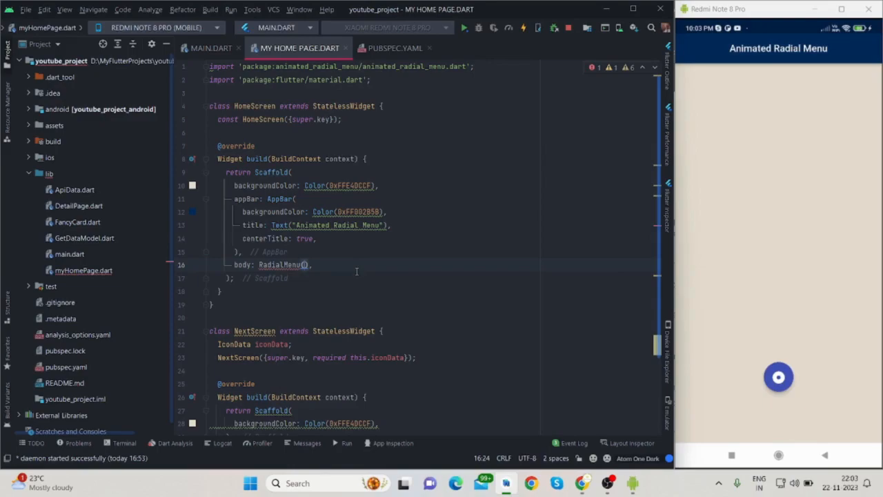
type("centerButtonAlignment: ,),")
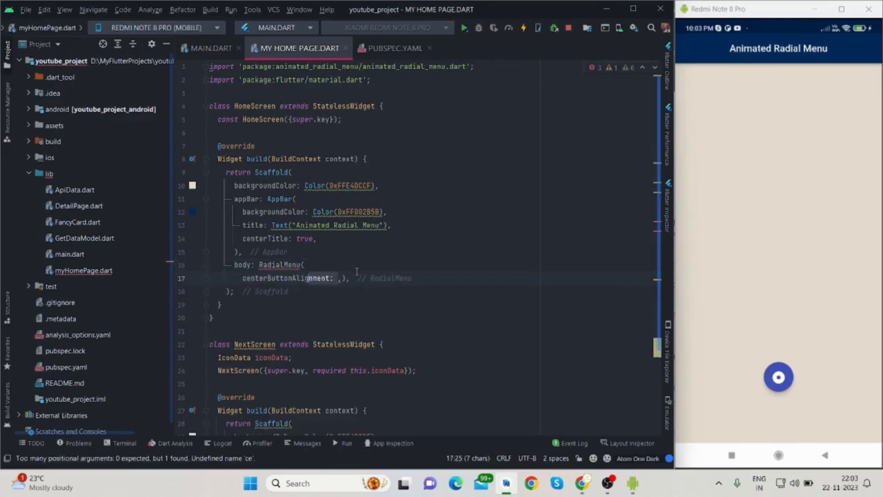
type("Alignment.bottomCenter")
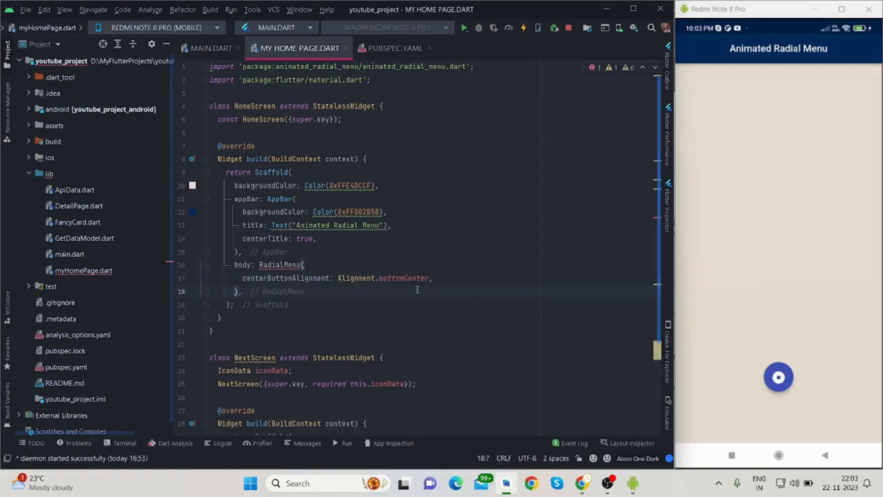
mouse_move(403, 277)
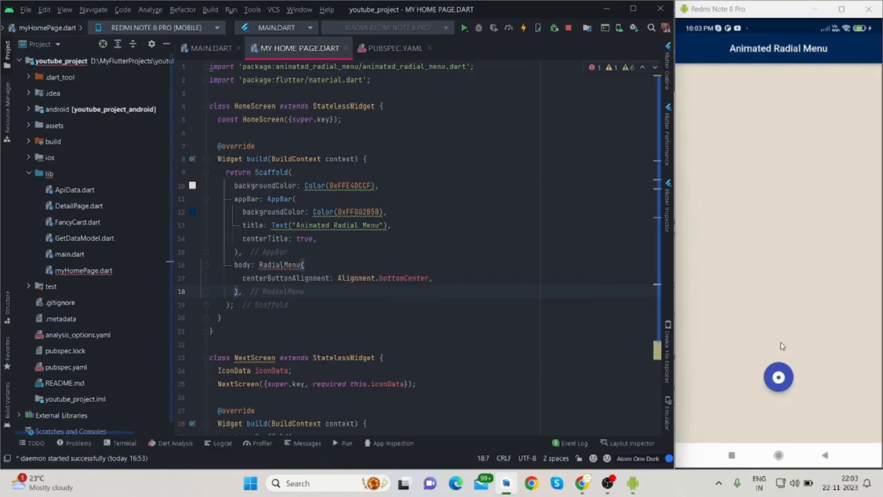
mouse_move(769, 206)
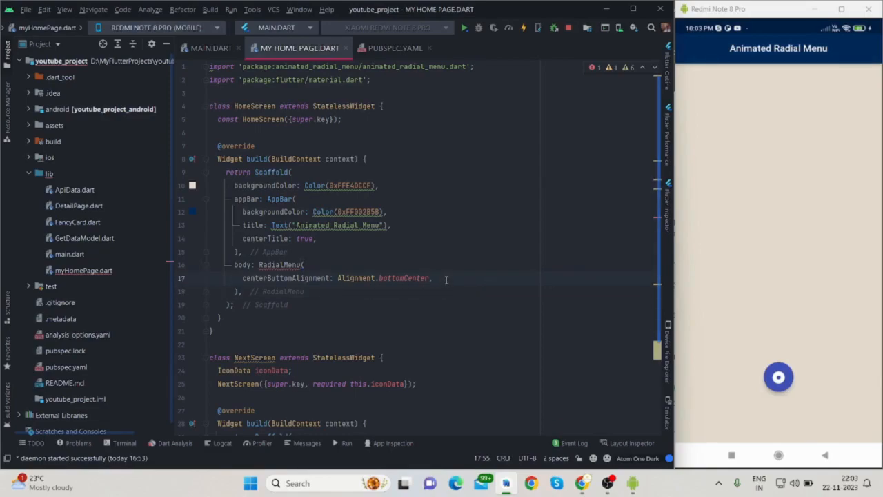
- Add a children list with a RadialButton using Icons.browse_gallery and buttonColor Color(0xFFEA5455)
type("children:")
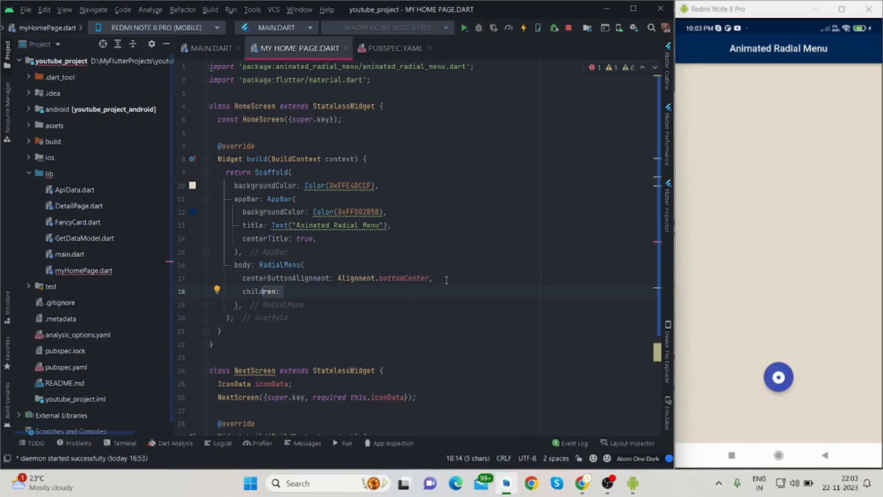
type("[]")
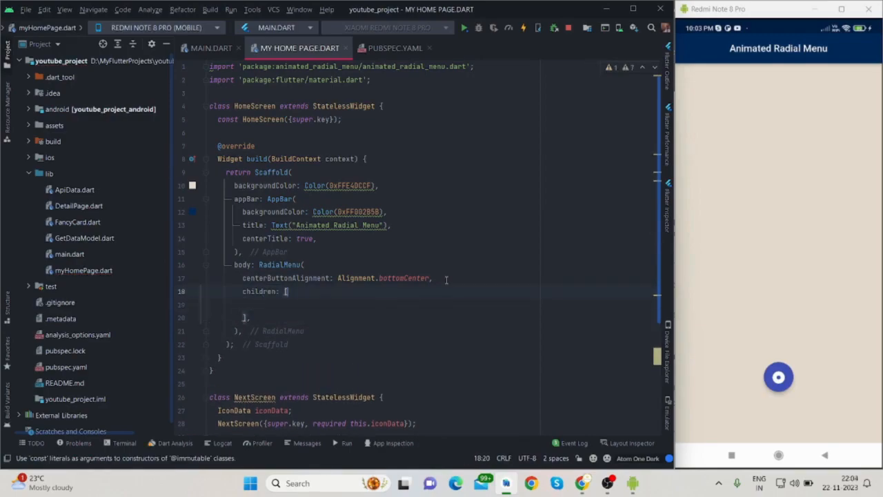
type("RadialButton(),")
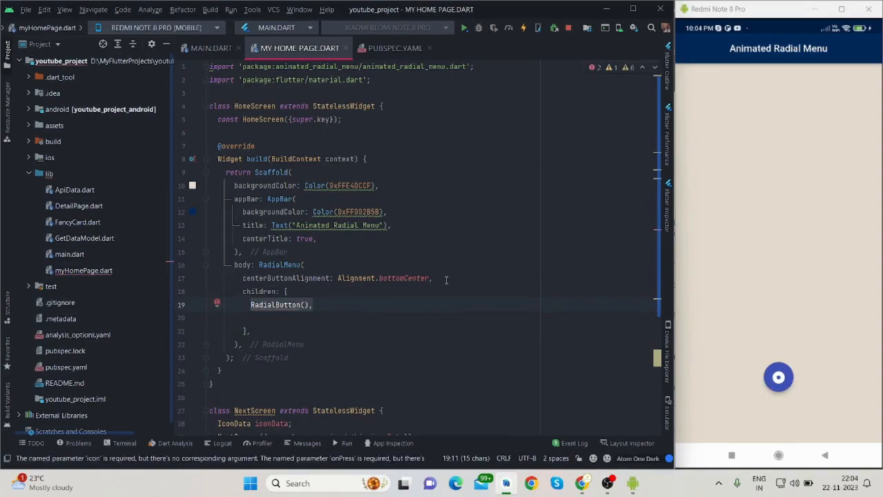
left_click(304, 305)
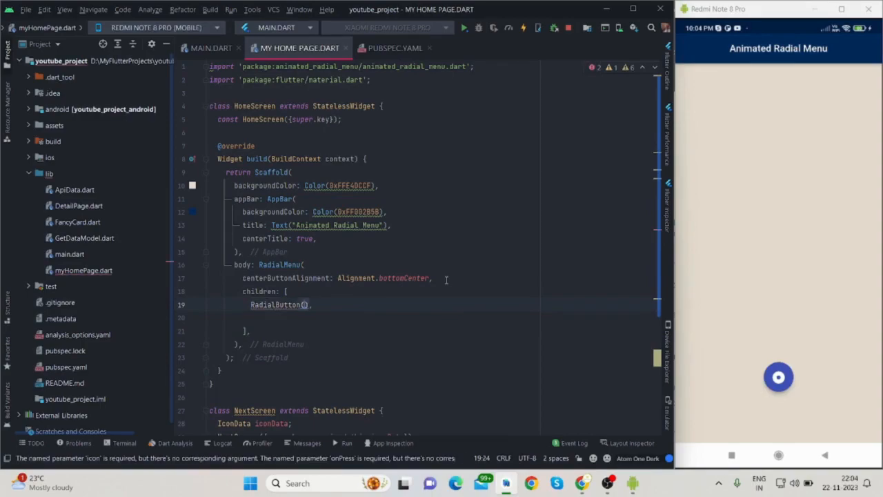
type("icon:),")
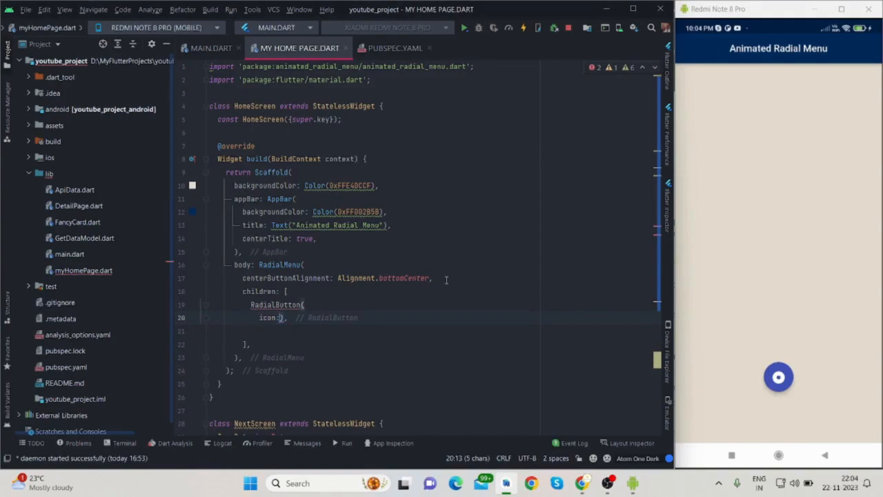
type("Icon()")
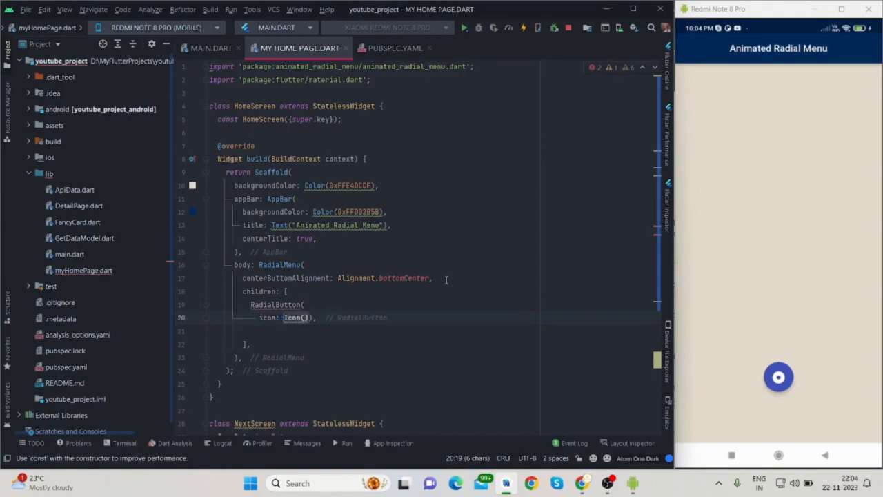
type("Icons.")
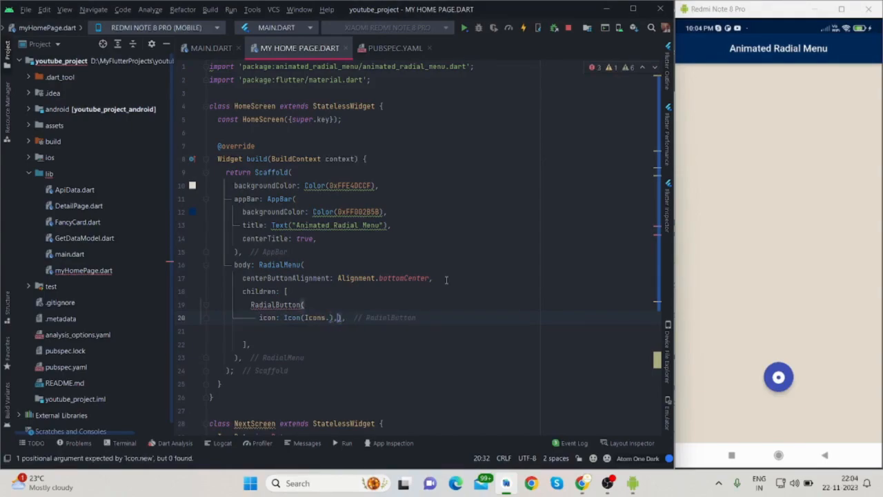
type("browse_gallery")
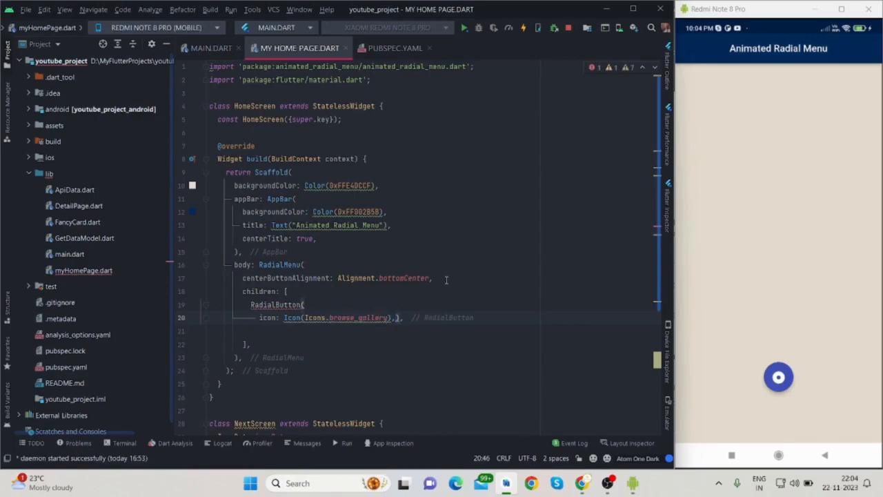
type("buttonColor:")
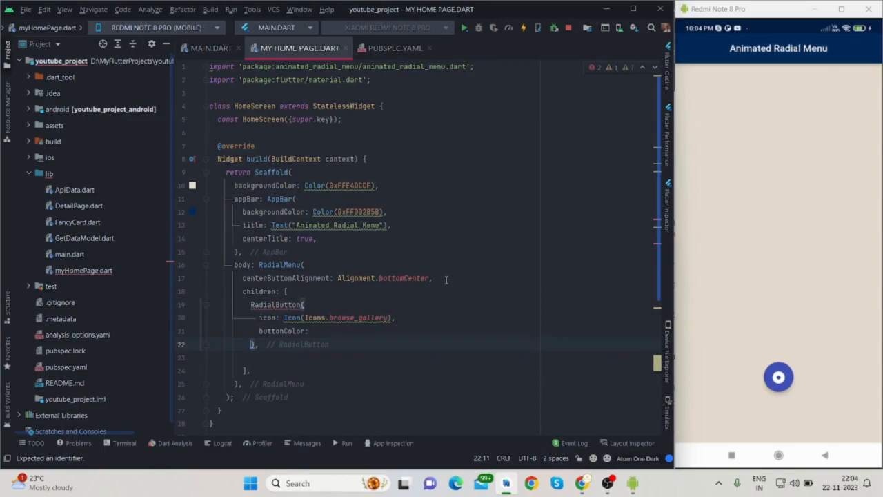
type("Color(0xFFEA5455),")
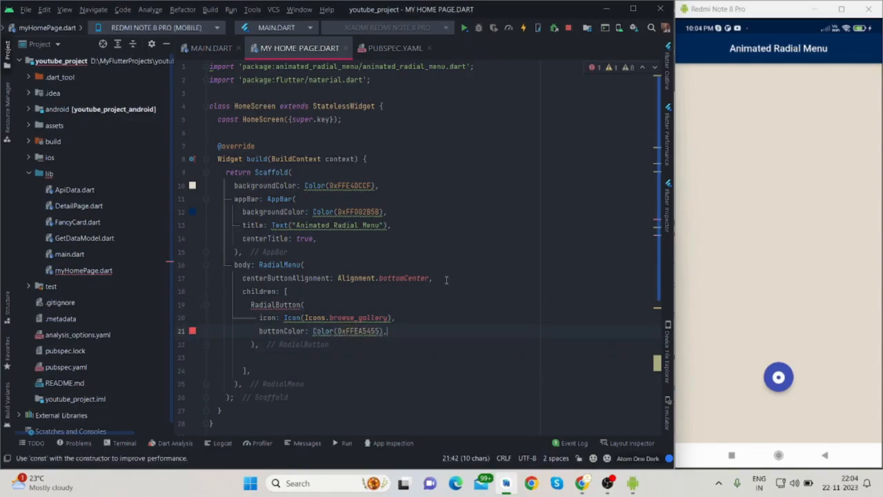
- Give the button an onPress that pushes a MaterialPageRoute to NextScreen with iconData Icons.browse_gallery
type("onPress: () => Navigator.push(),")
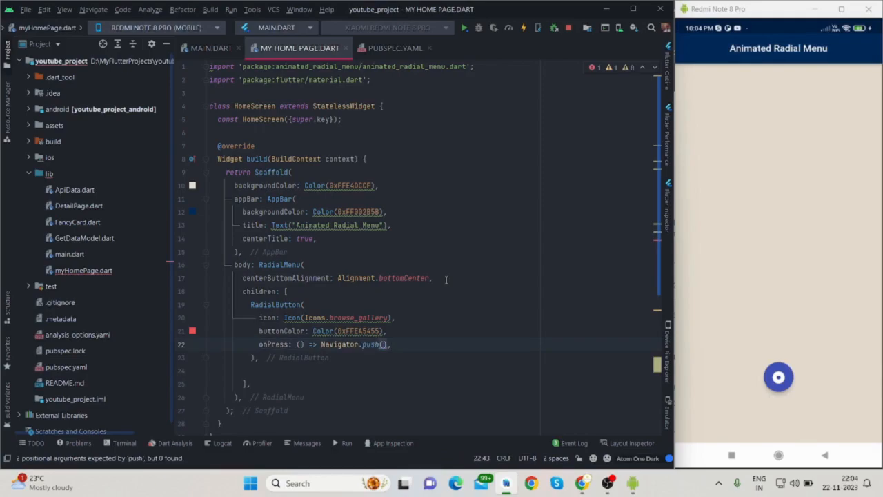
type("context,")
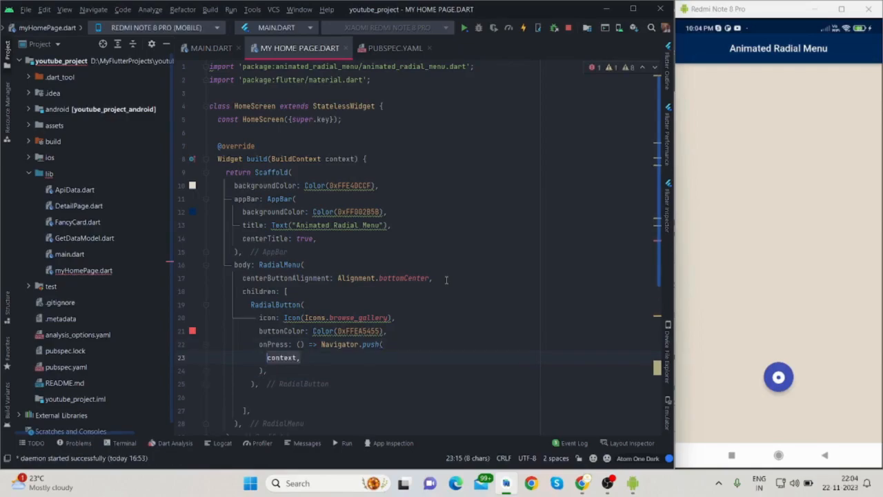
type("MaterialPageRoute(),")
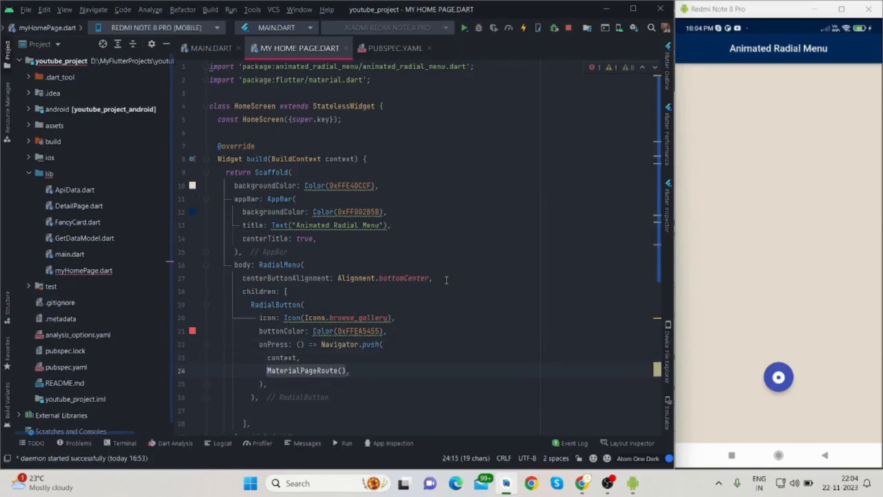
type("(builder: (_) => NextScreen())")
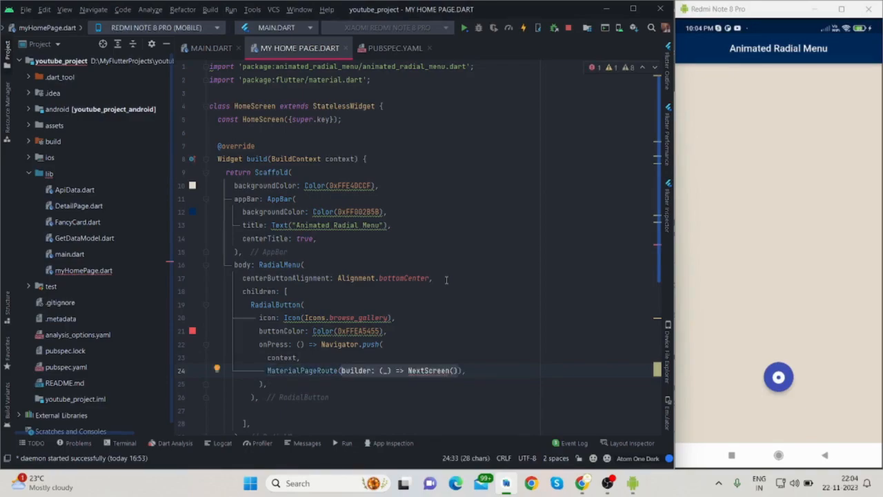
type("iconData:,")
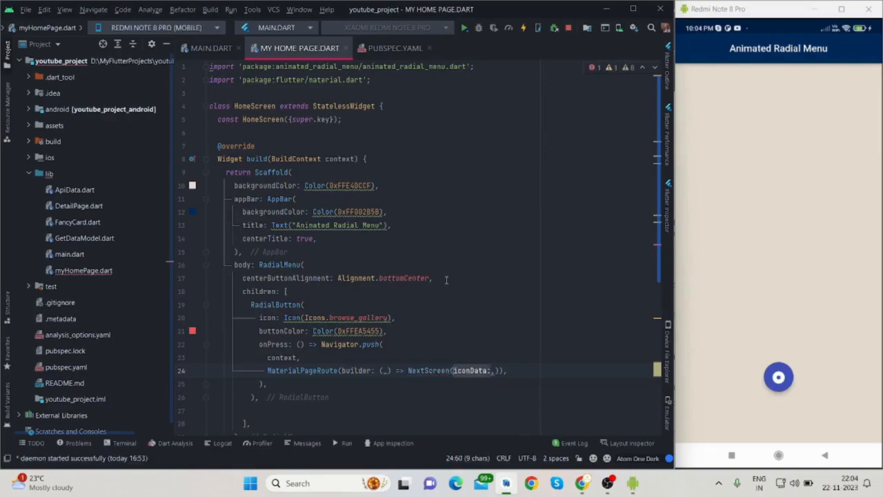
mouse_move(402, 379)
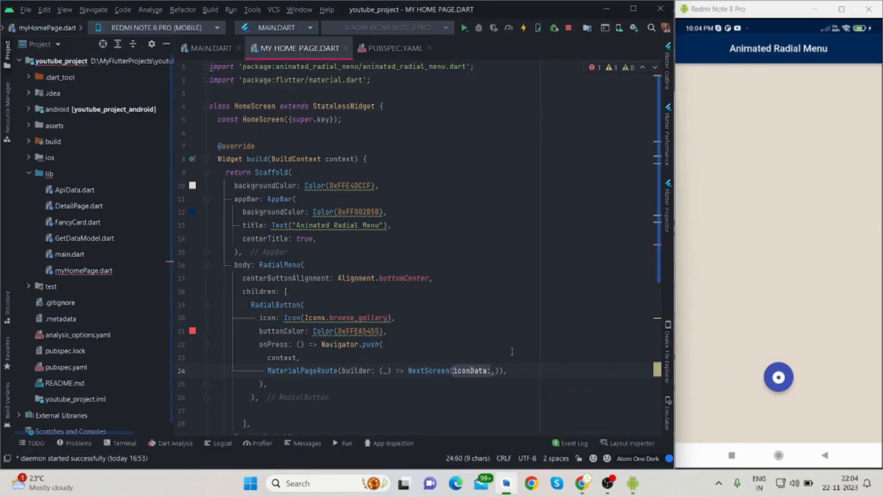
type("Icons.browse_gallery")
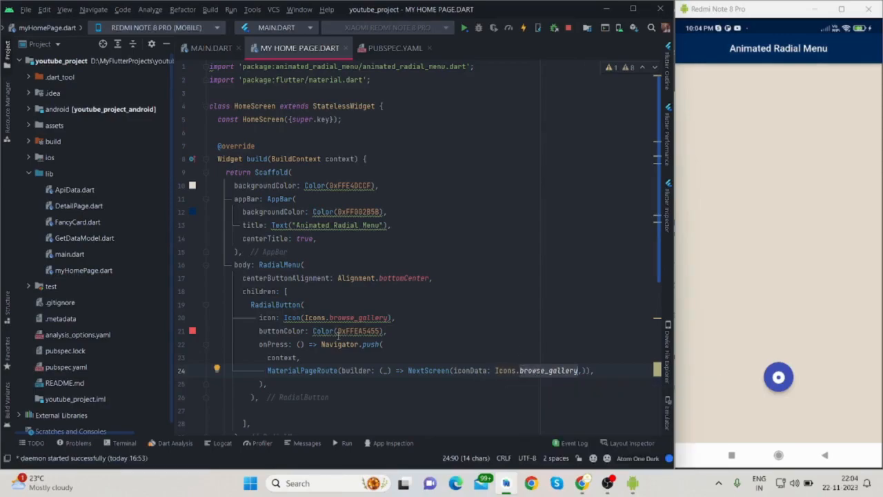
- Add the required IconData iconData field to NextScreen and rerun main.dart on the phone
scroll("down", 3)
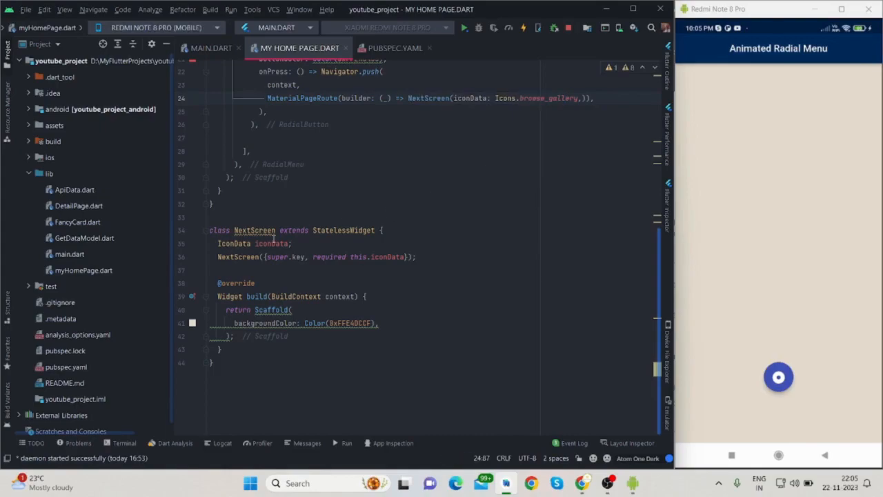
left_click(273, 242)
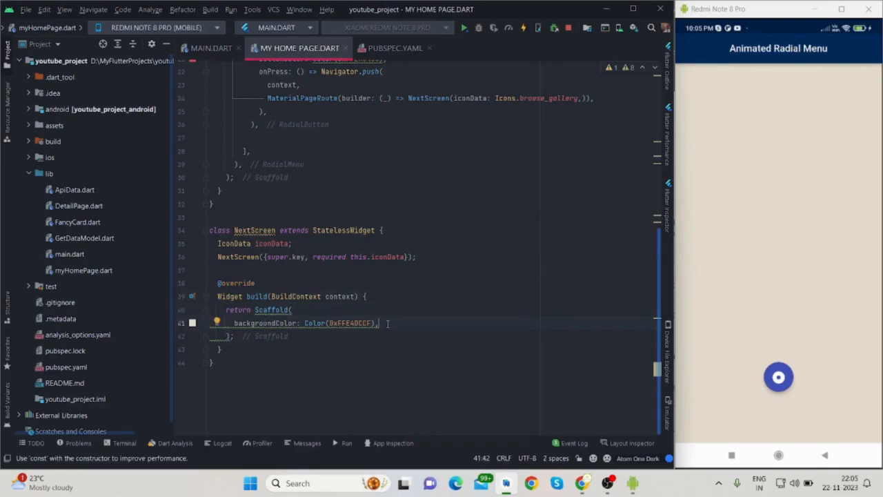
left_click(389, 257)
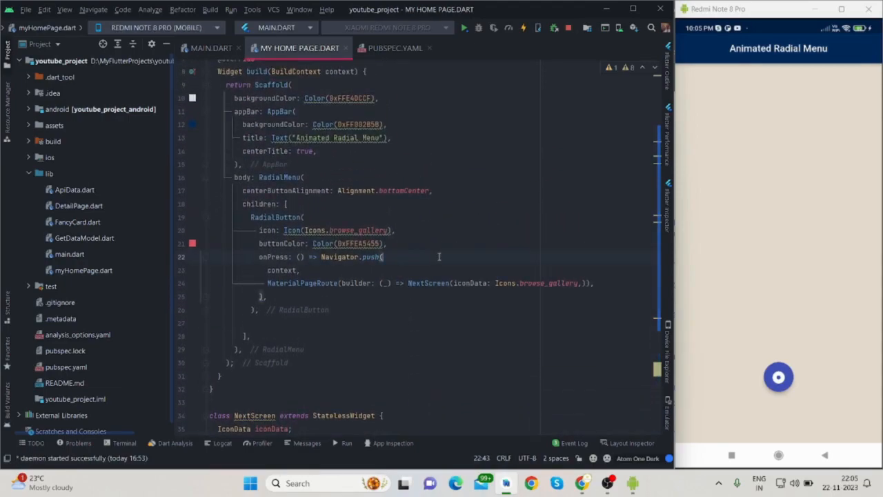
mouse_move(463, 28)
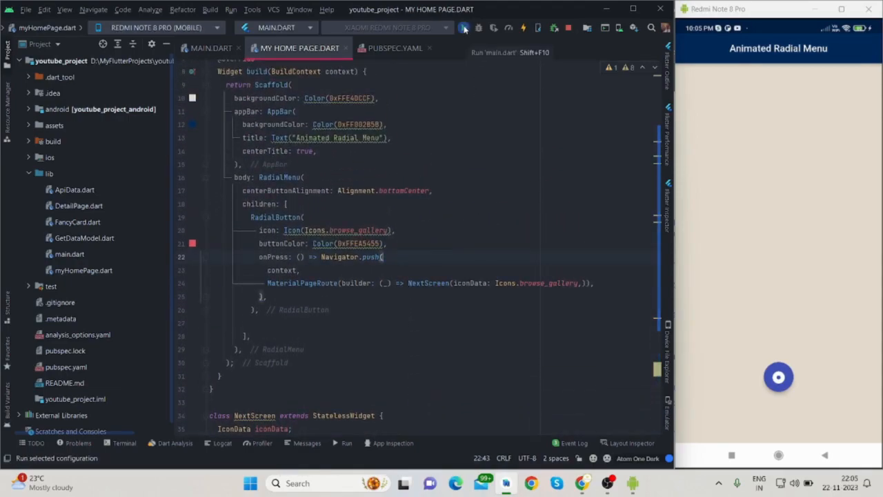
left_click(464, 28)
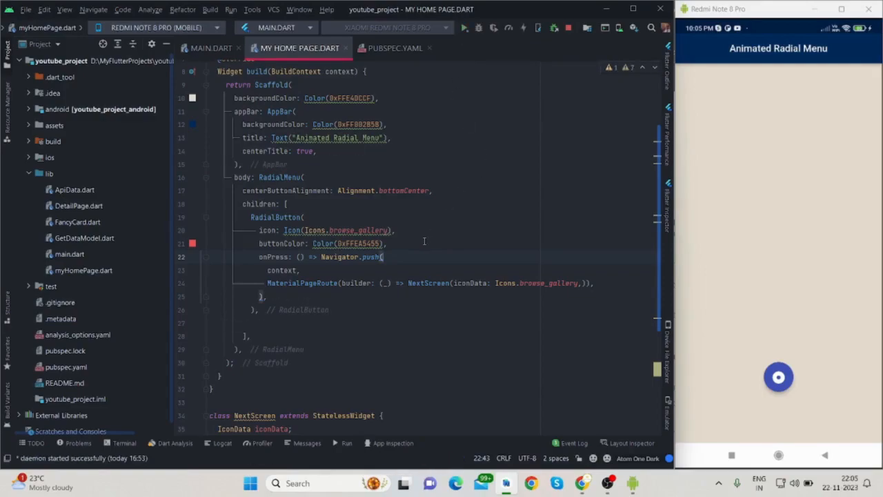
mouse_move(430, 251)
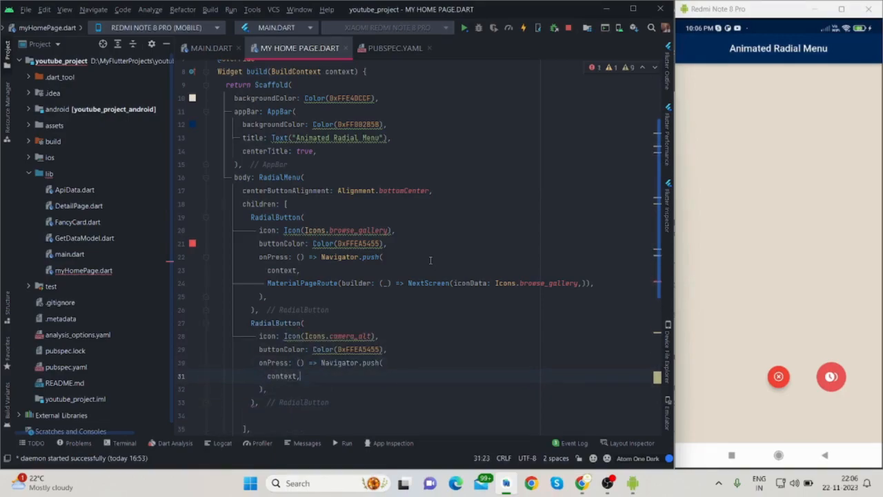
- Duplicate the RadialButton for camera_alt, person, contact_page and shopping_cart, each passing its icon to NextScreen
type("MaterialPageRoute(builder: (_) => NextScreen()),")
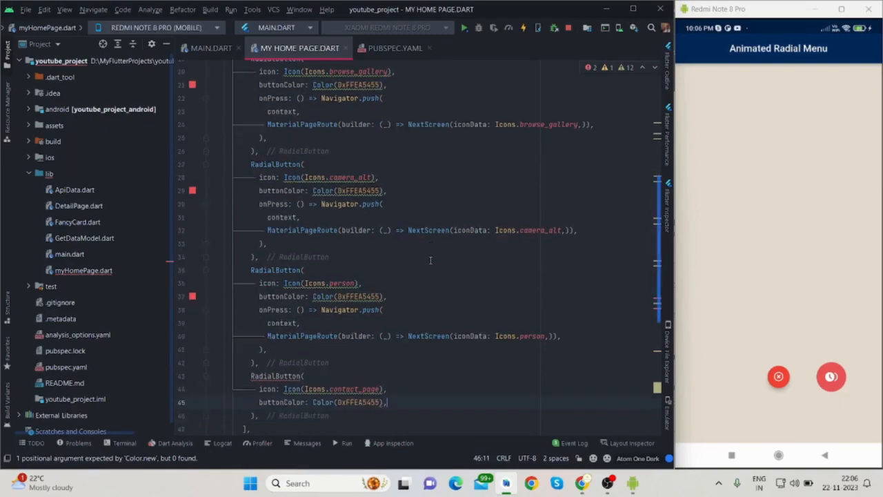
type("onPress: () => Navigator.push(")
type("MaterialPageRoute(builder: (_) => NextScreen(iconData: ,)),")
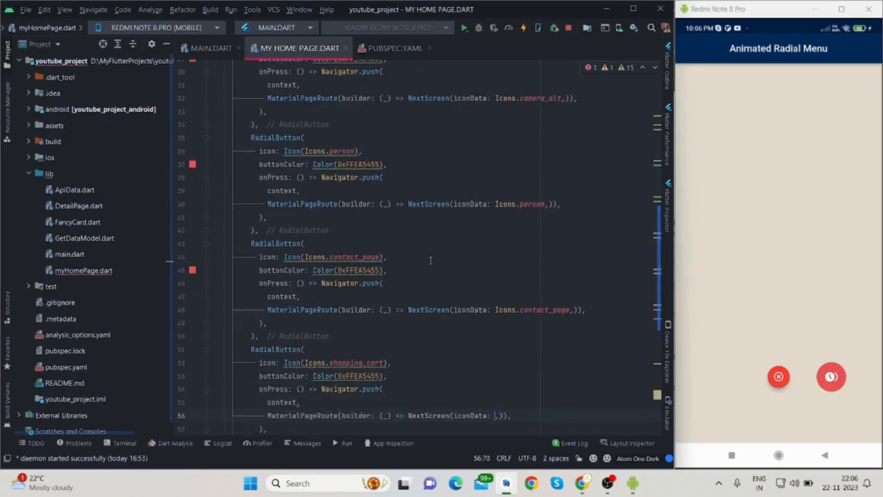
type("Icons.")
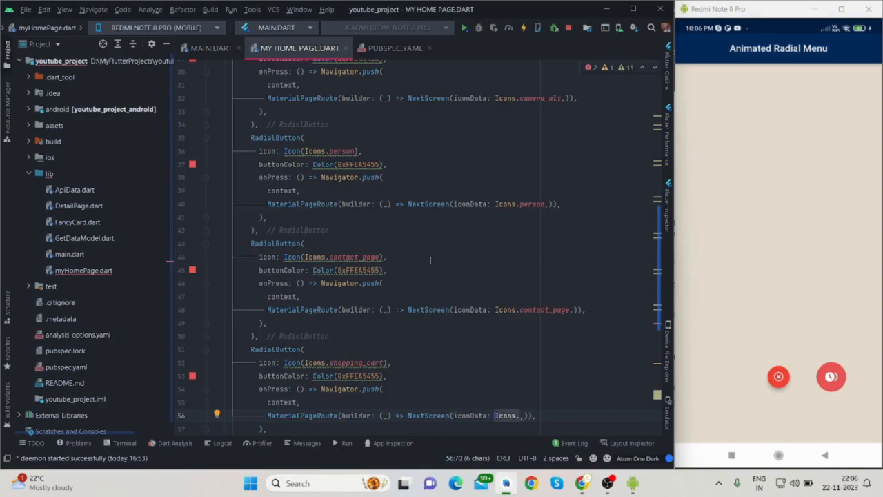
mouse_move(428, 278)
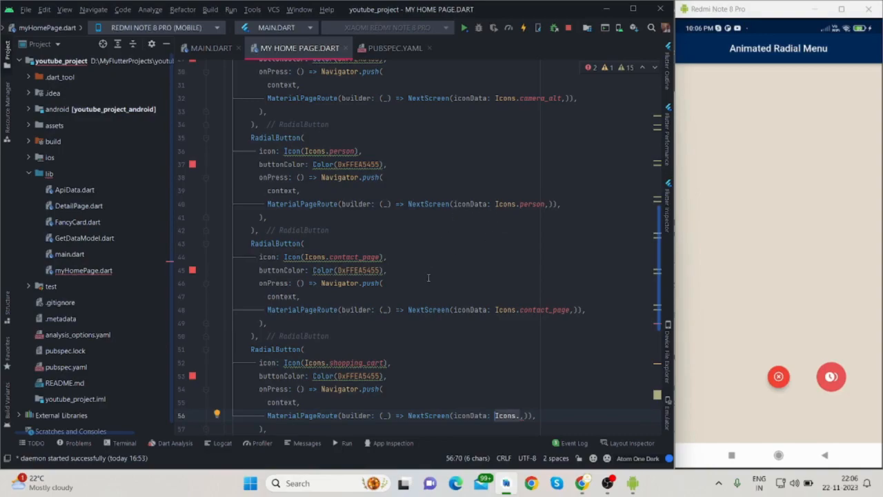
scroll("down", 3)
type("shopping_cart")
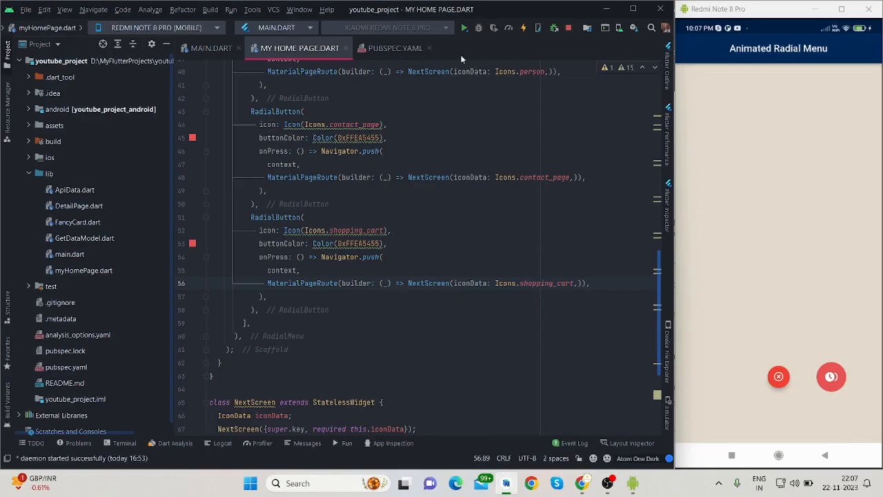
- Reload the app to check the five buttons, then paste a copy of the shopping_cart RadialButton as a sixth child
left_click(464, 27)
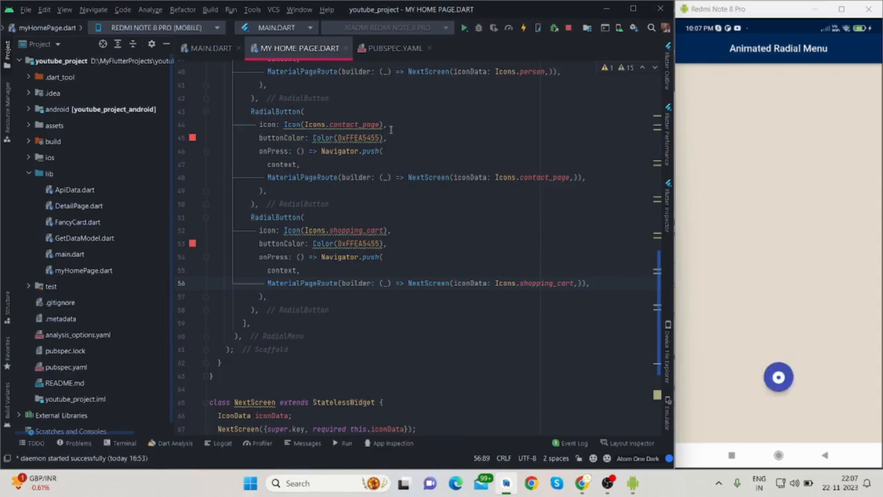
left_click(778, 377)
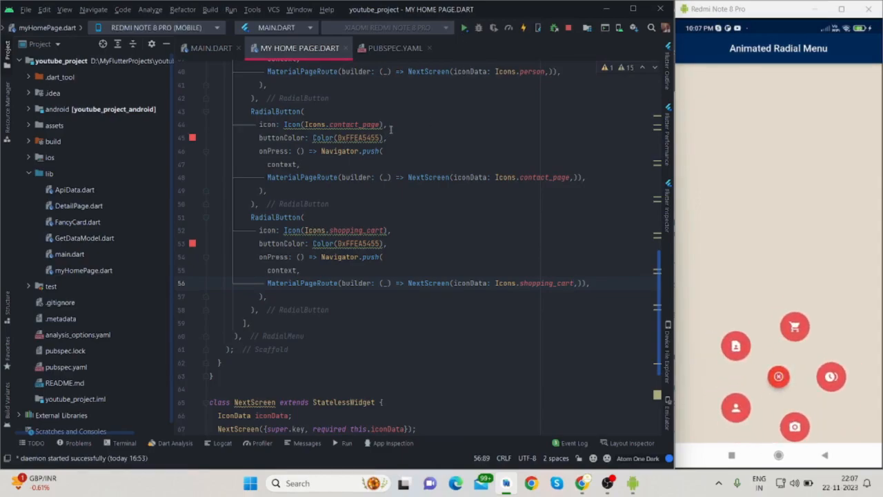
left_click(778, 376)
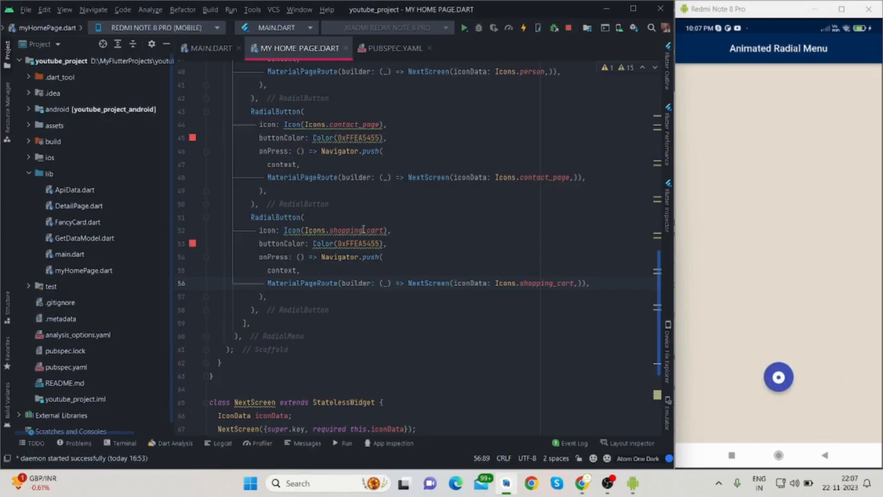
left_click(778, 377)
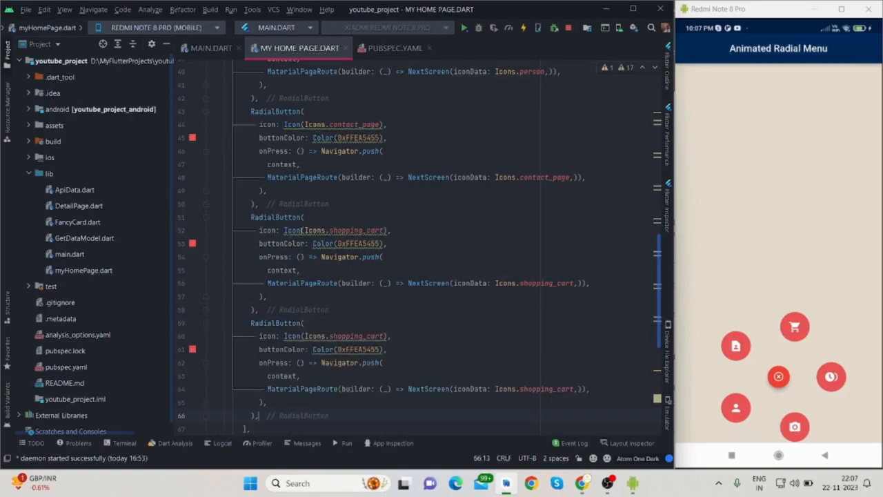
- Change the sixth button's icon and its NextScreen iconData from shopping_cart to Icons.book_rounded
left_click(339, 229)
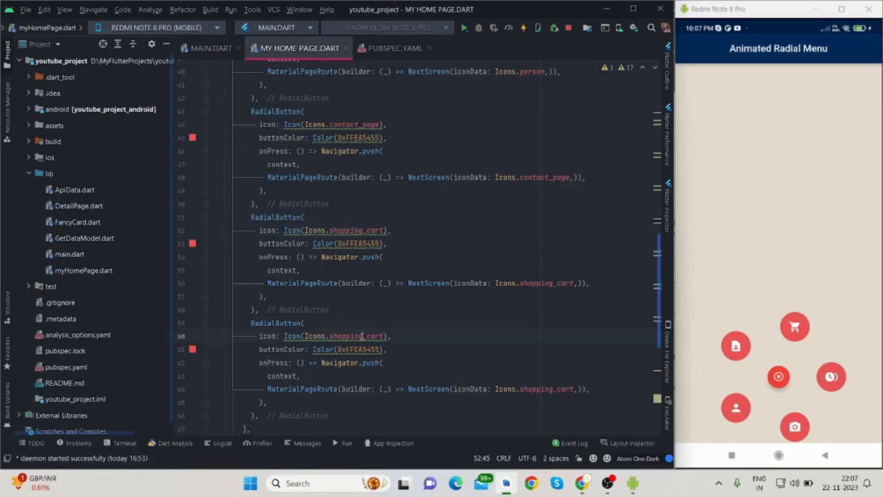
type("bod")
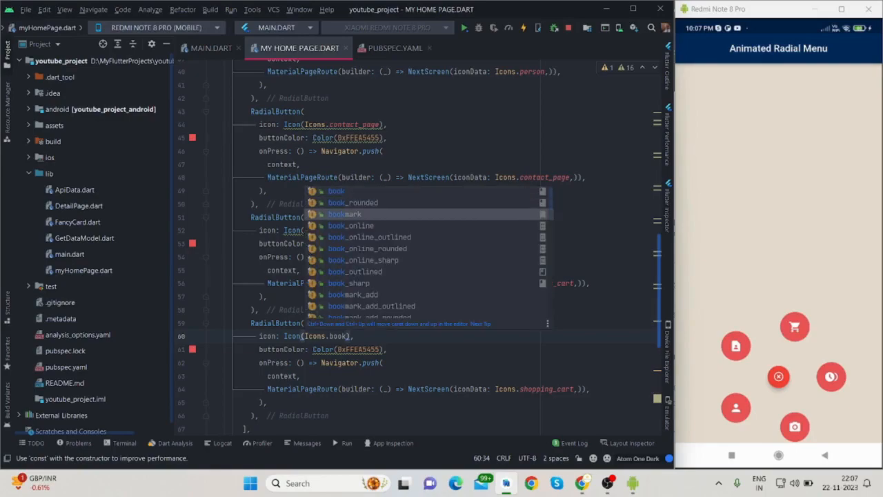
left_click(353, 202)
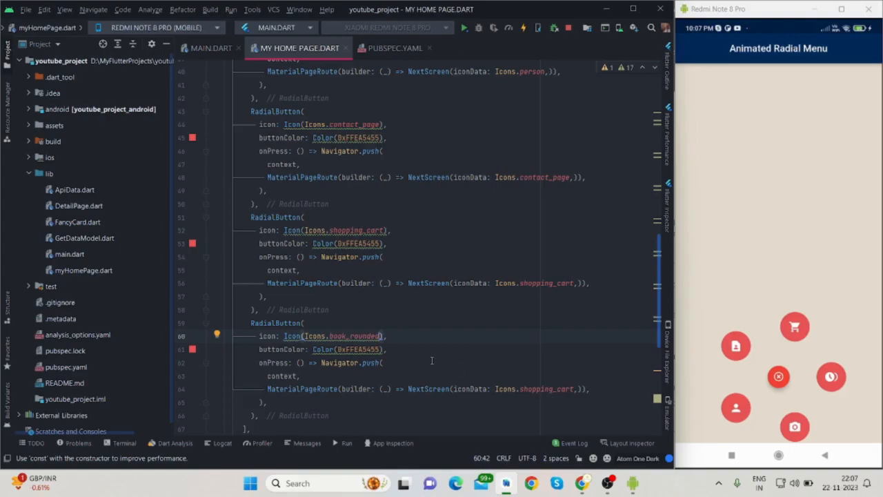
double_click(354, 335)
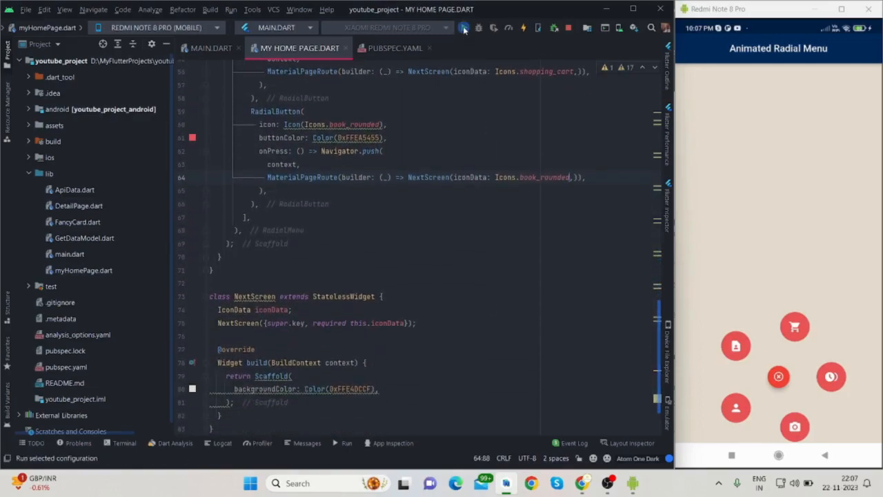
- Rerun the app on the Redmi device and place the caret inside NextScreen's Scaffold
left_click(464, 27)
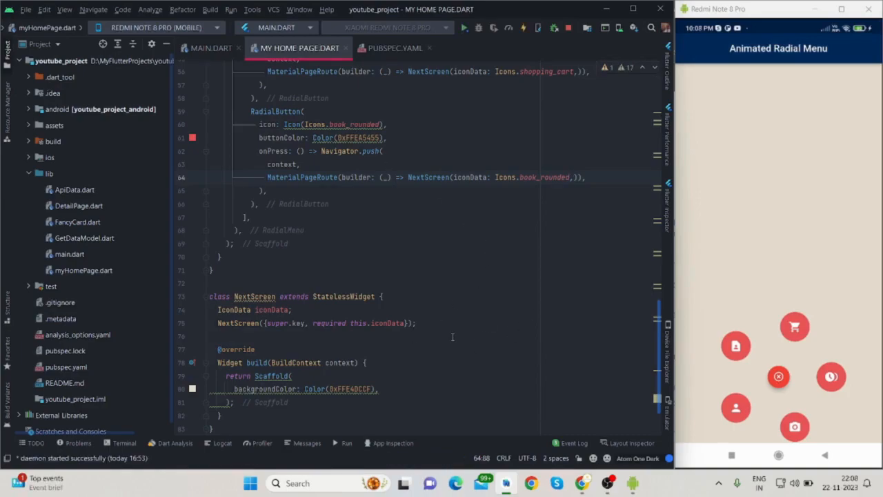
left_click(778, 376)
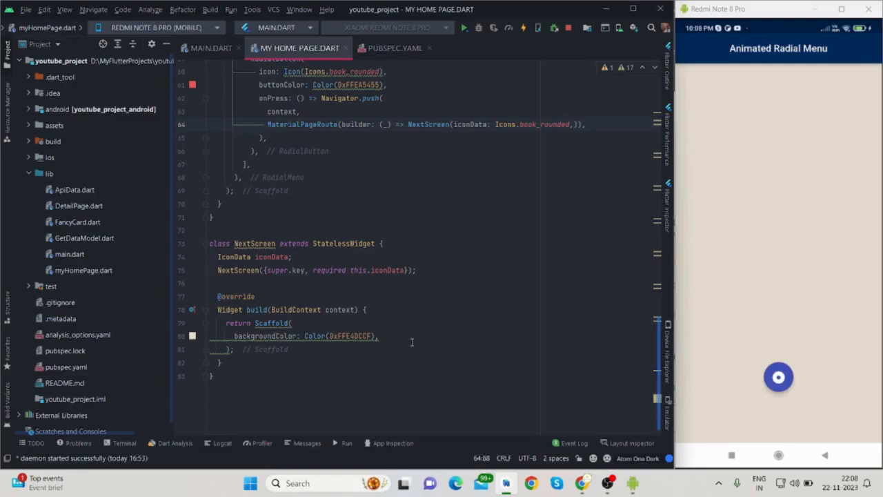
left_click(778, 377)
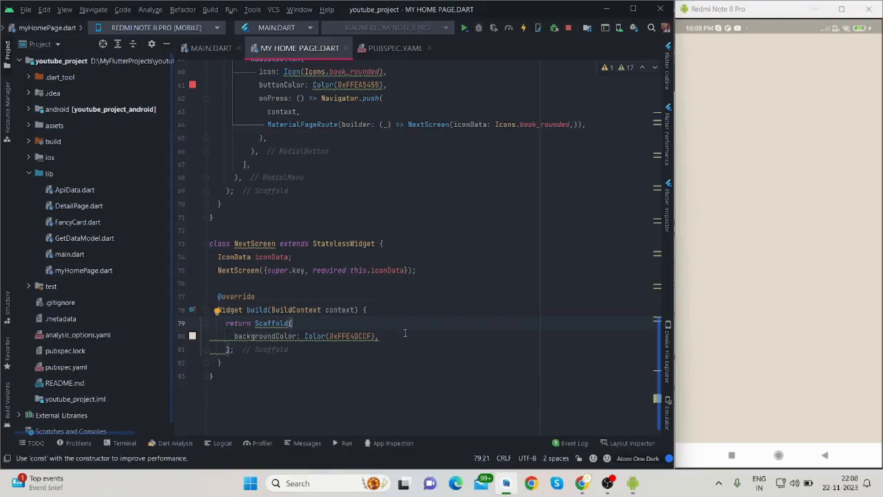
- Add an AppBar titled 'Next Screen', centred, with the home screen's backgroundColor copied in
key("Enter")
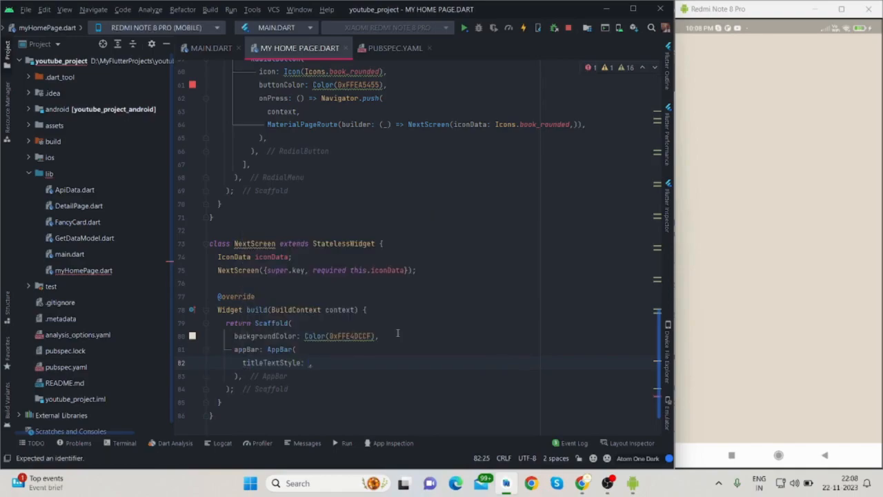
type("tit")
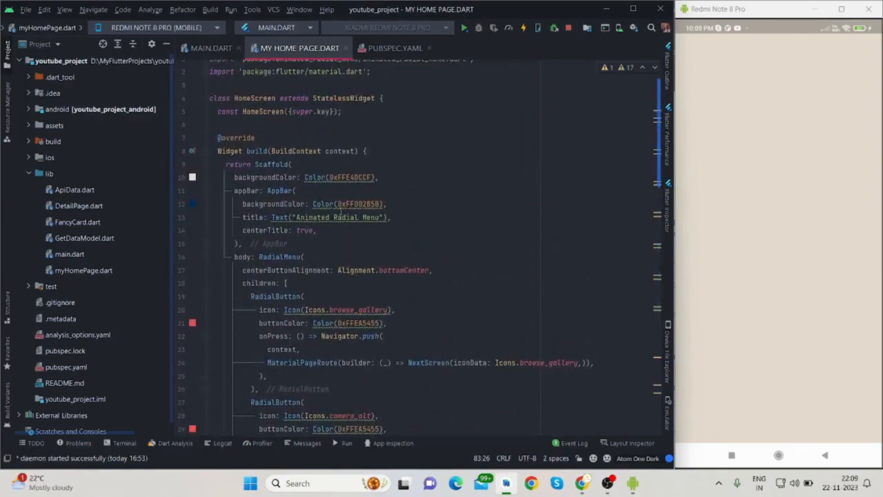
triple_click(310, 204)
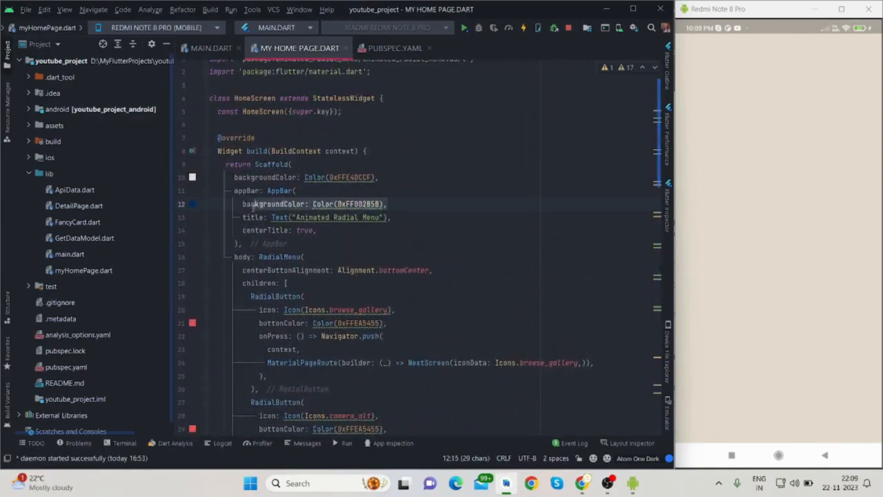
left_click(303, 257)
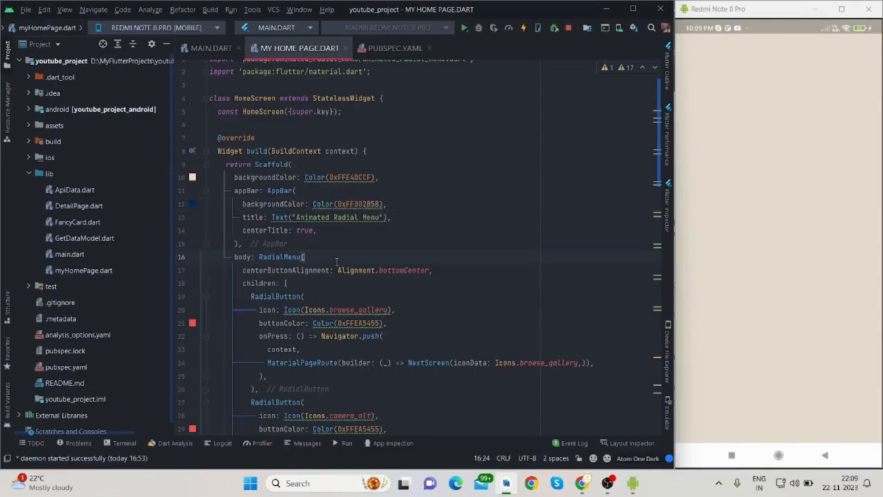
scroll("down", 3)
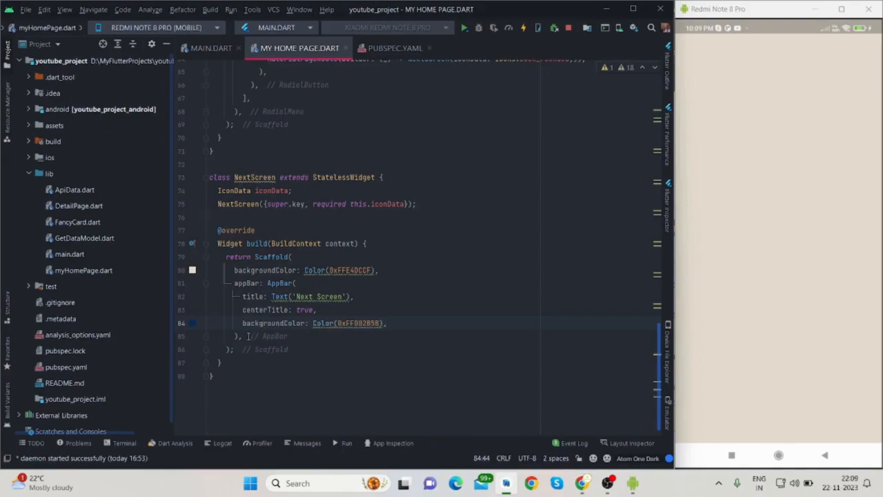
- Set NextScreen's body to Center(child: Icon(iconData, size: 200))
type("ba")
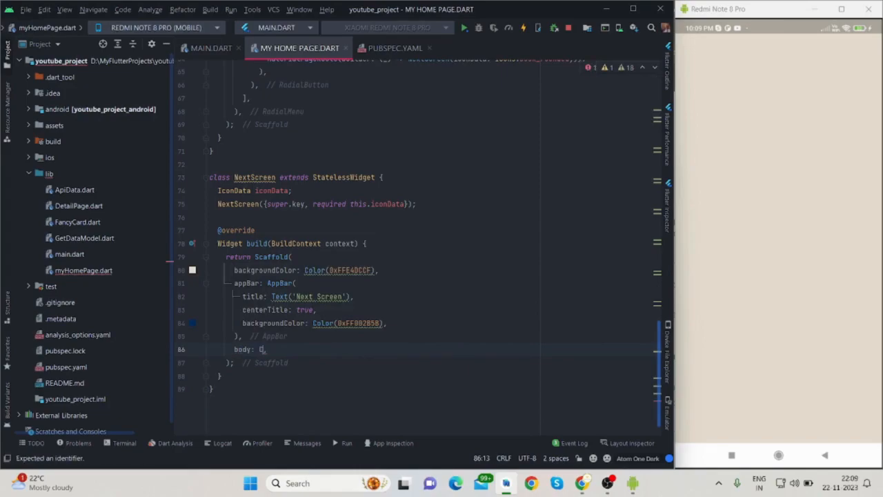
type("enter(")
type("ch")
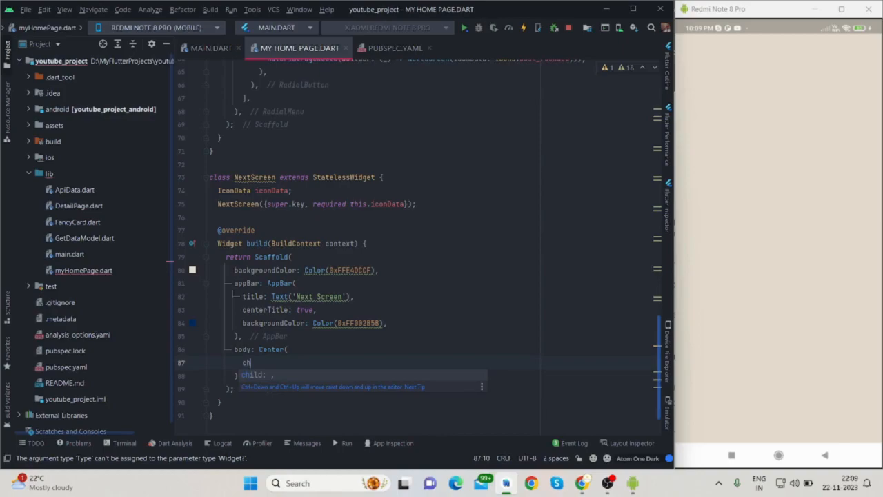
type("Icon(),")
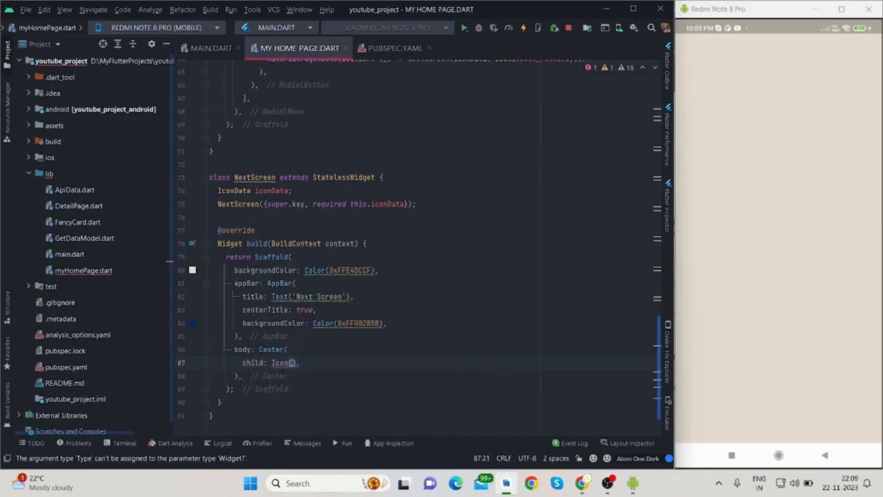
key("enter")
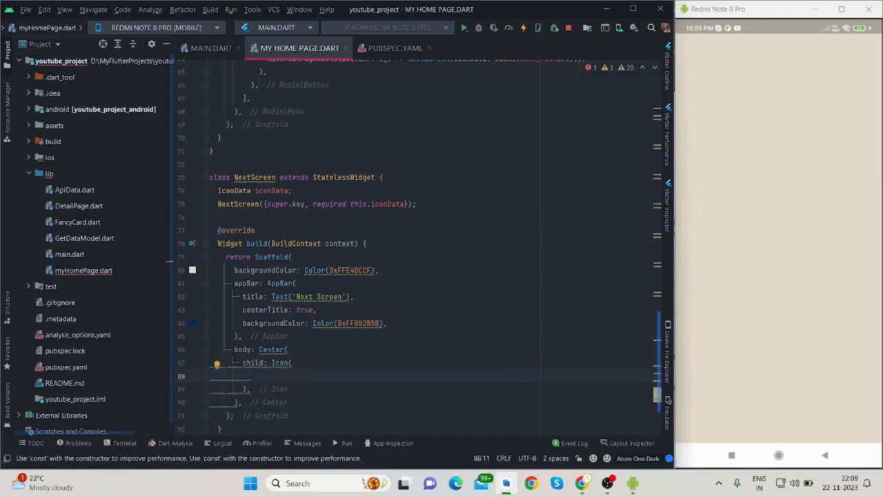
type("iconData, size: 200,")
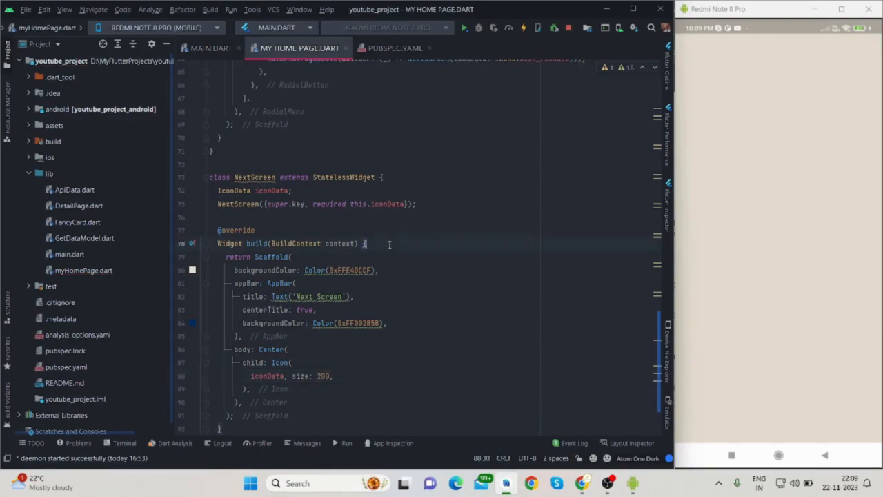
- Relaunch the app and tap the shopping cart button to open Next Screen with its large cart icon
left_click(463, 28)
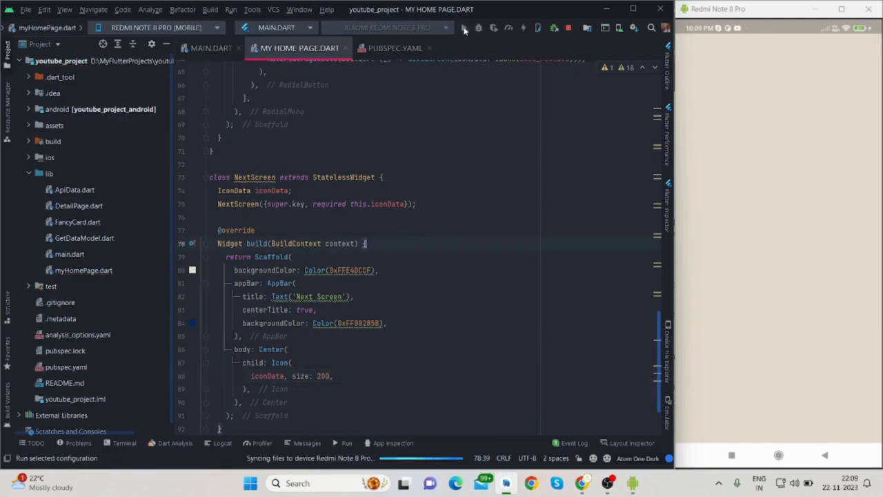
left_click(478, 28)
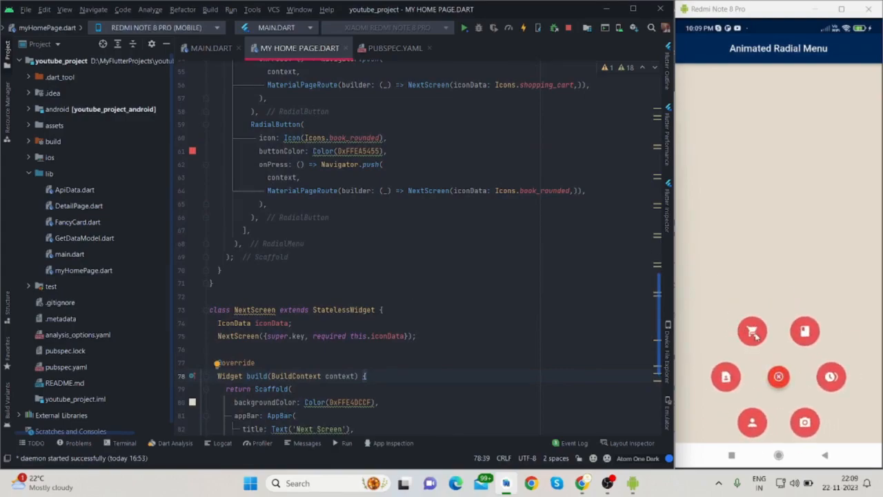
left_click(752, 332)
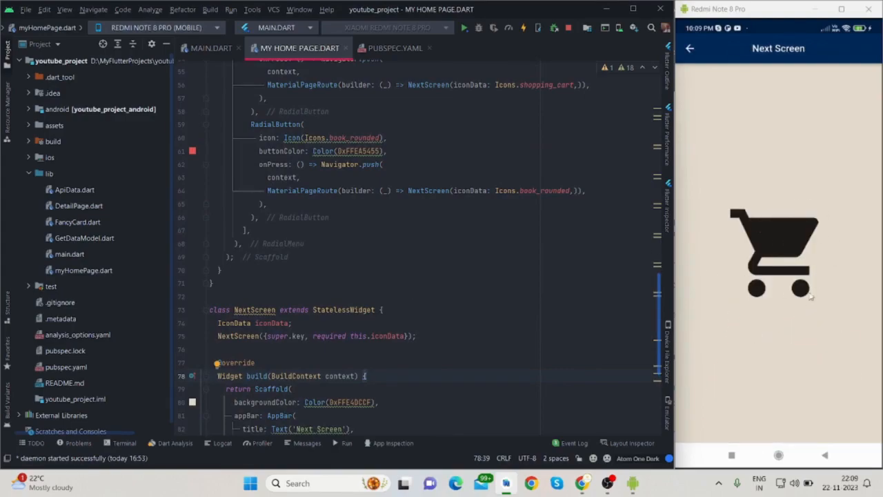
mouse_move(786, 298)
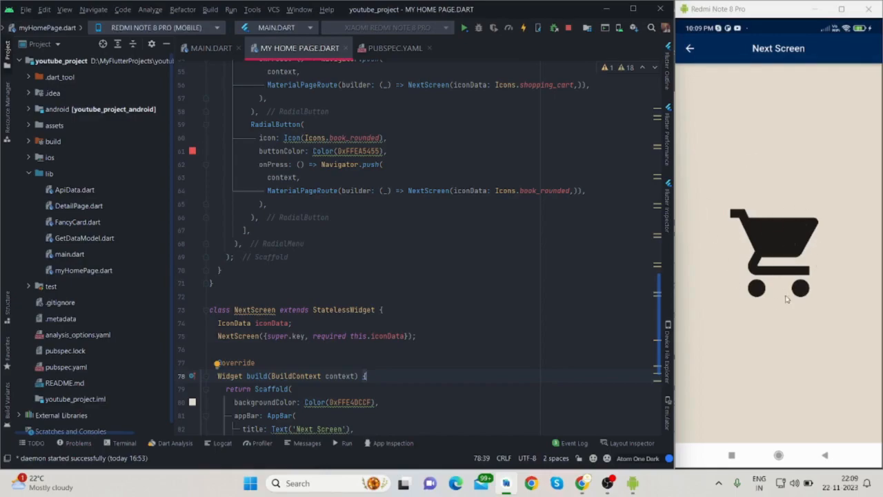
mouse_move(759, 232)
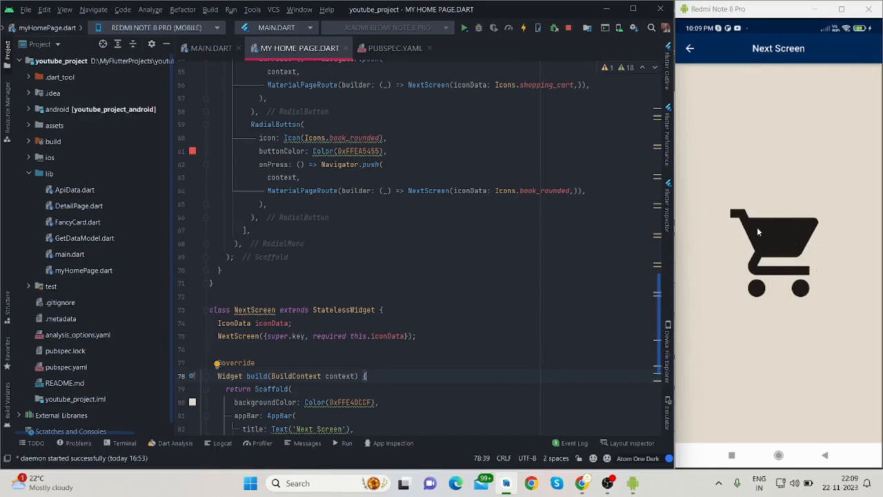